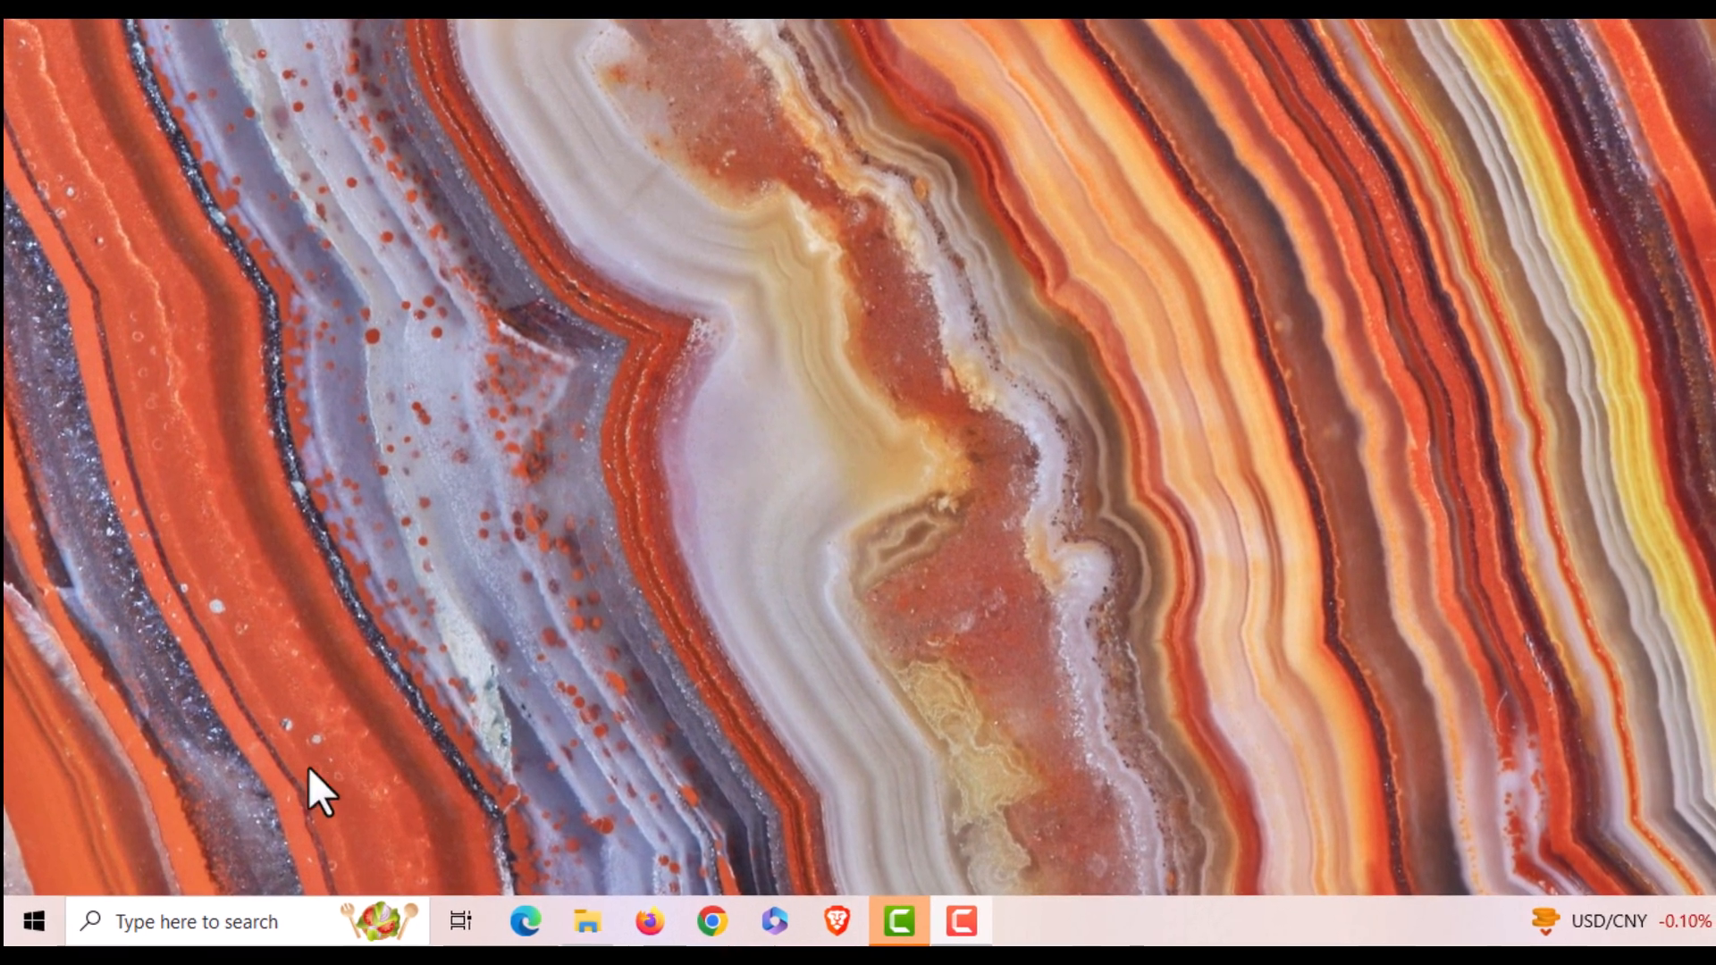
mouse_move(31, 921)
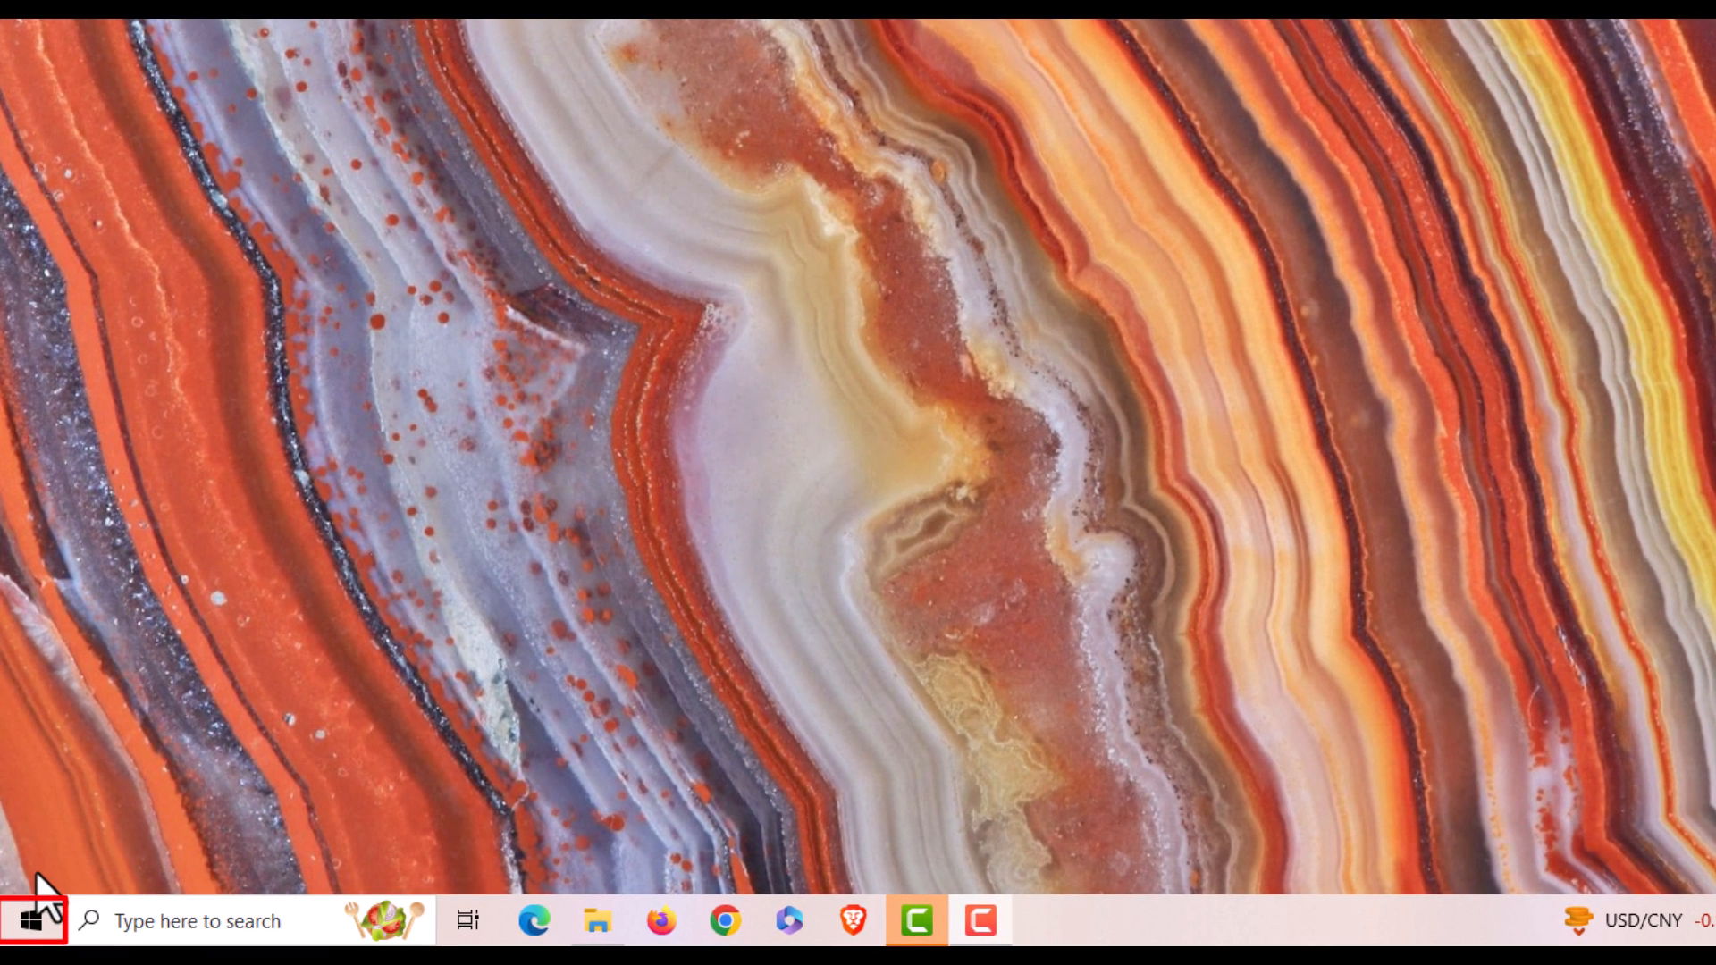
mouse_move(33, 921)
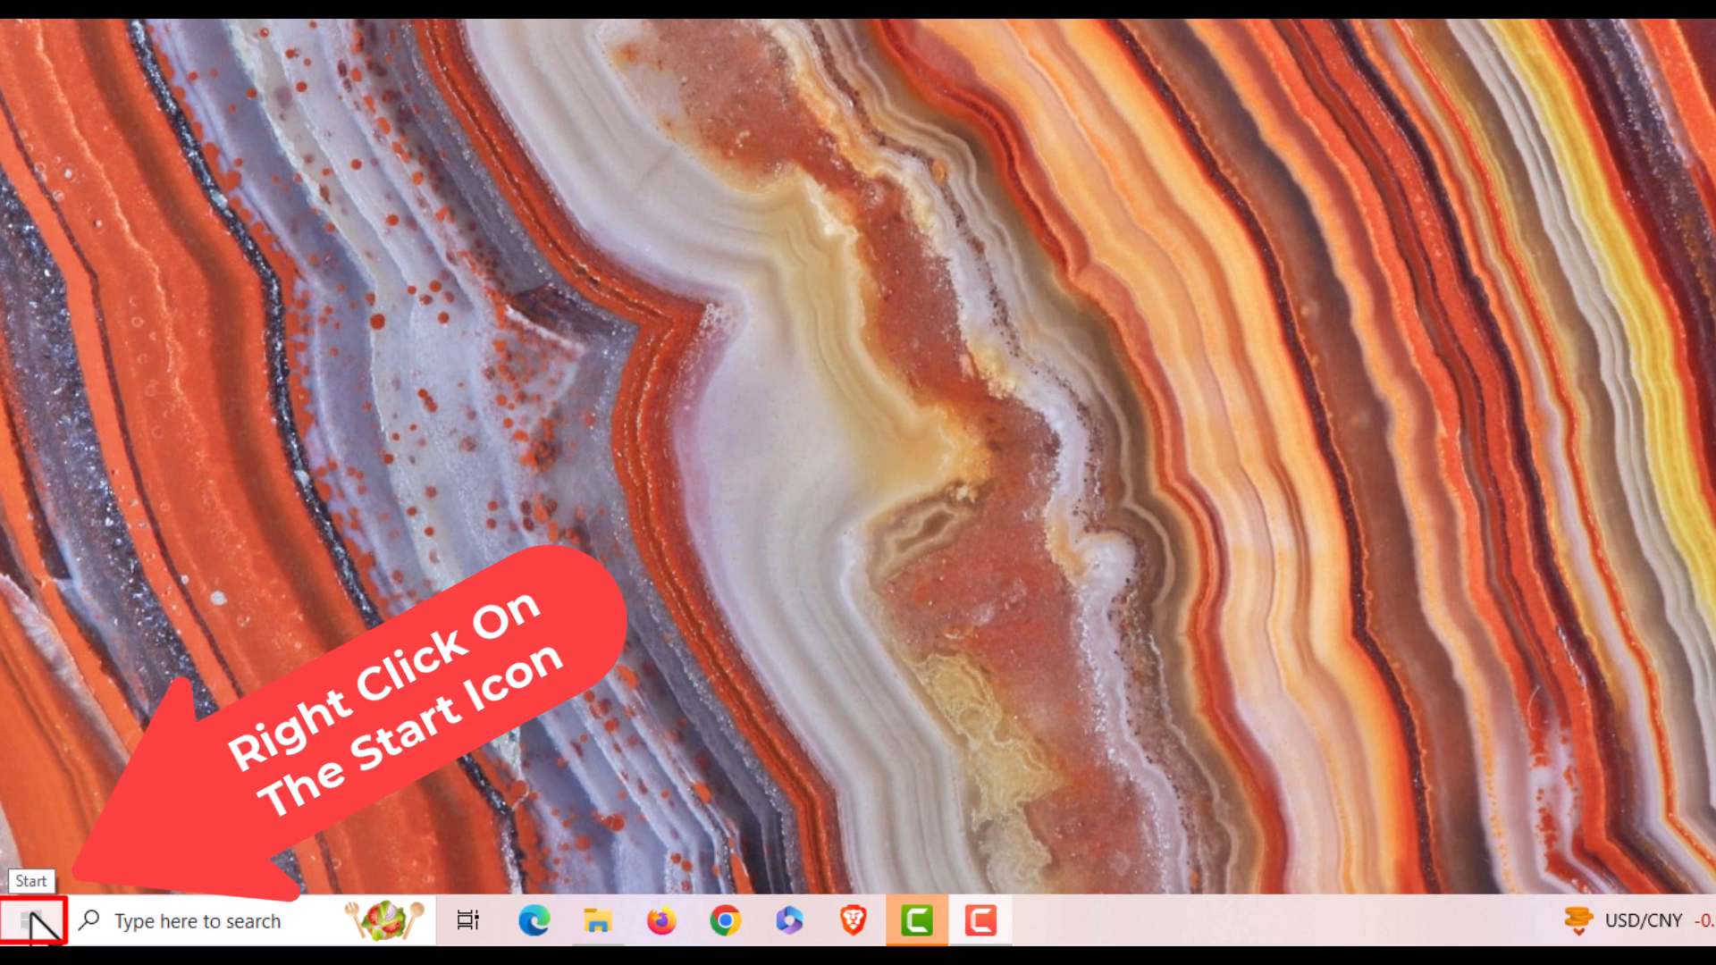
- Open the Win+X power-user menu from the Start button
right_click(22, 919)
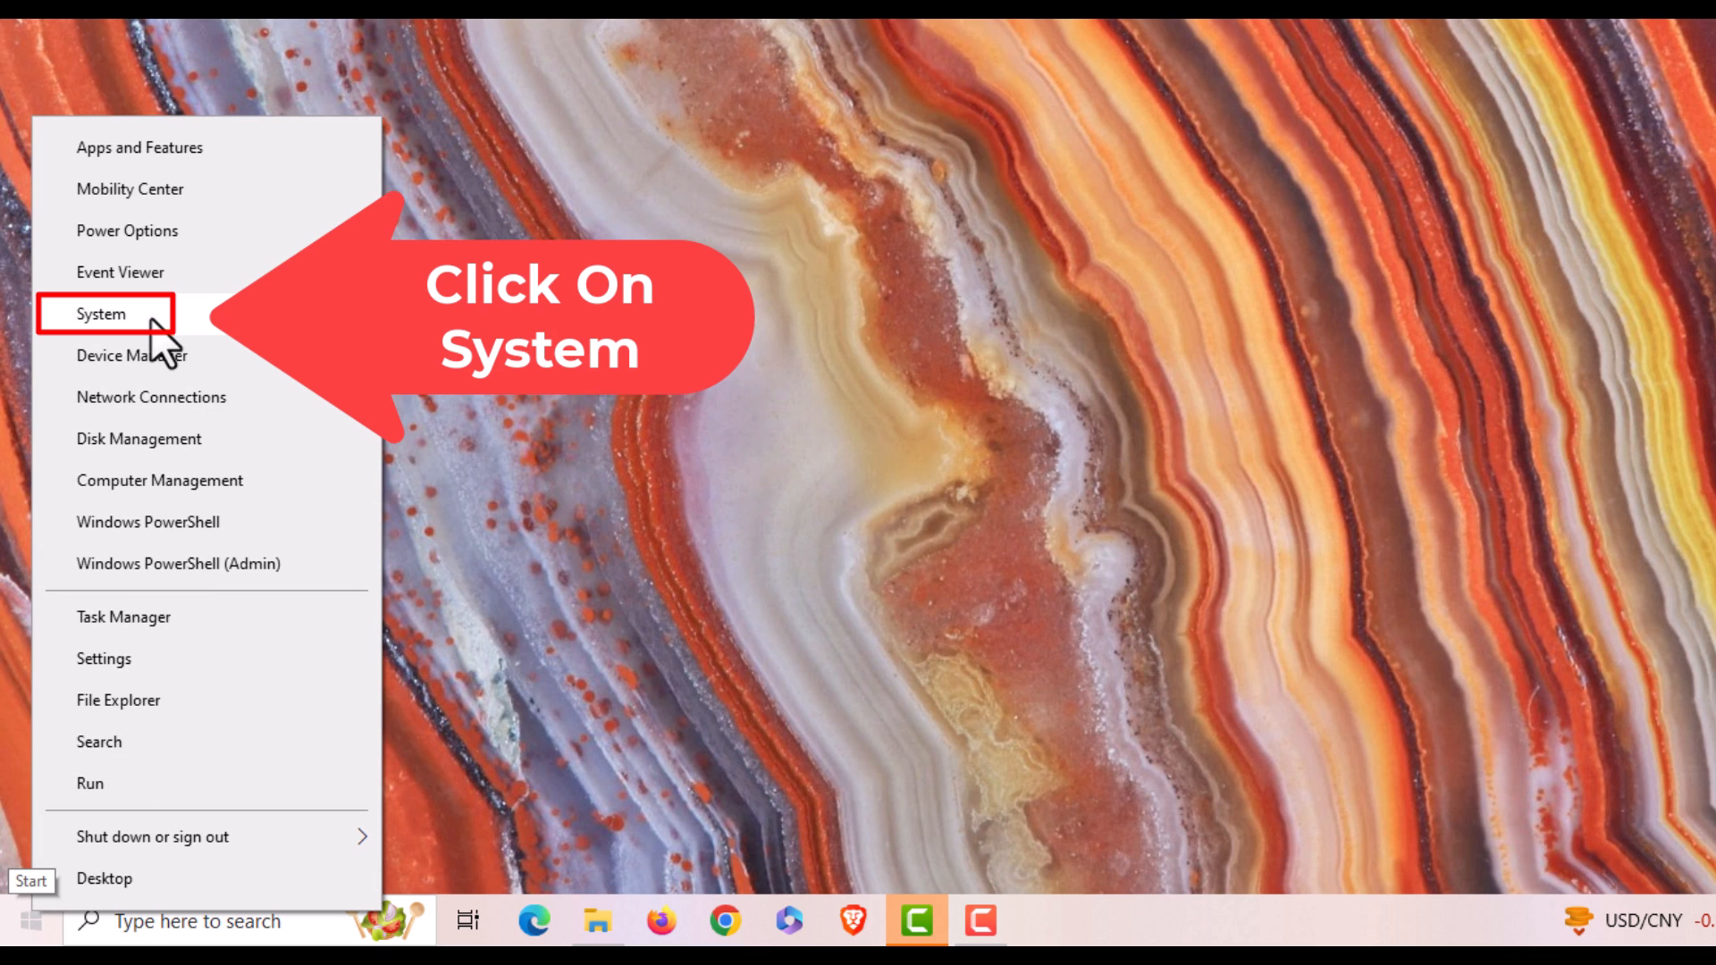
- Choose System from the power-user menu to reach the About page
left_click(99, 313)
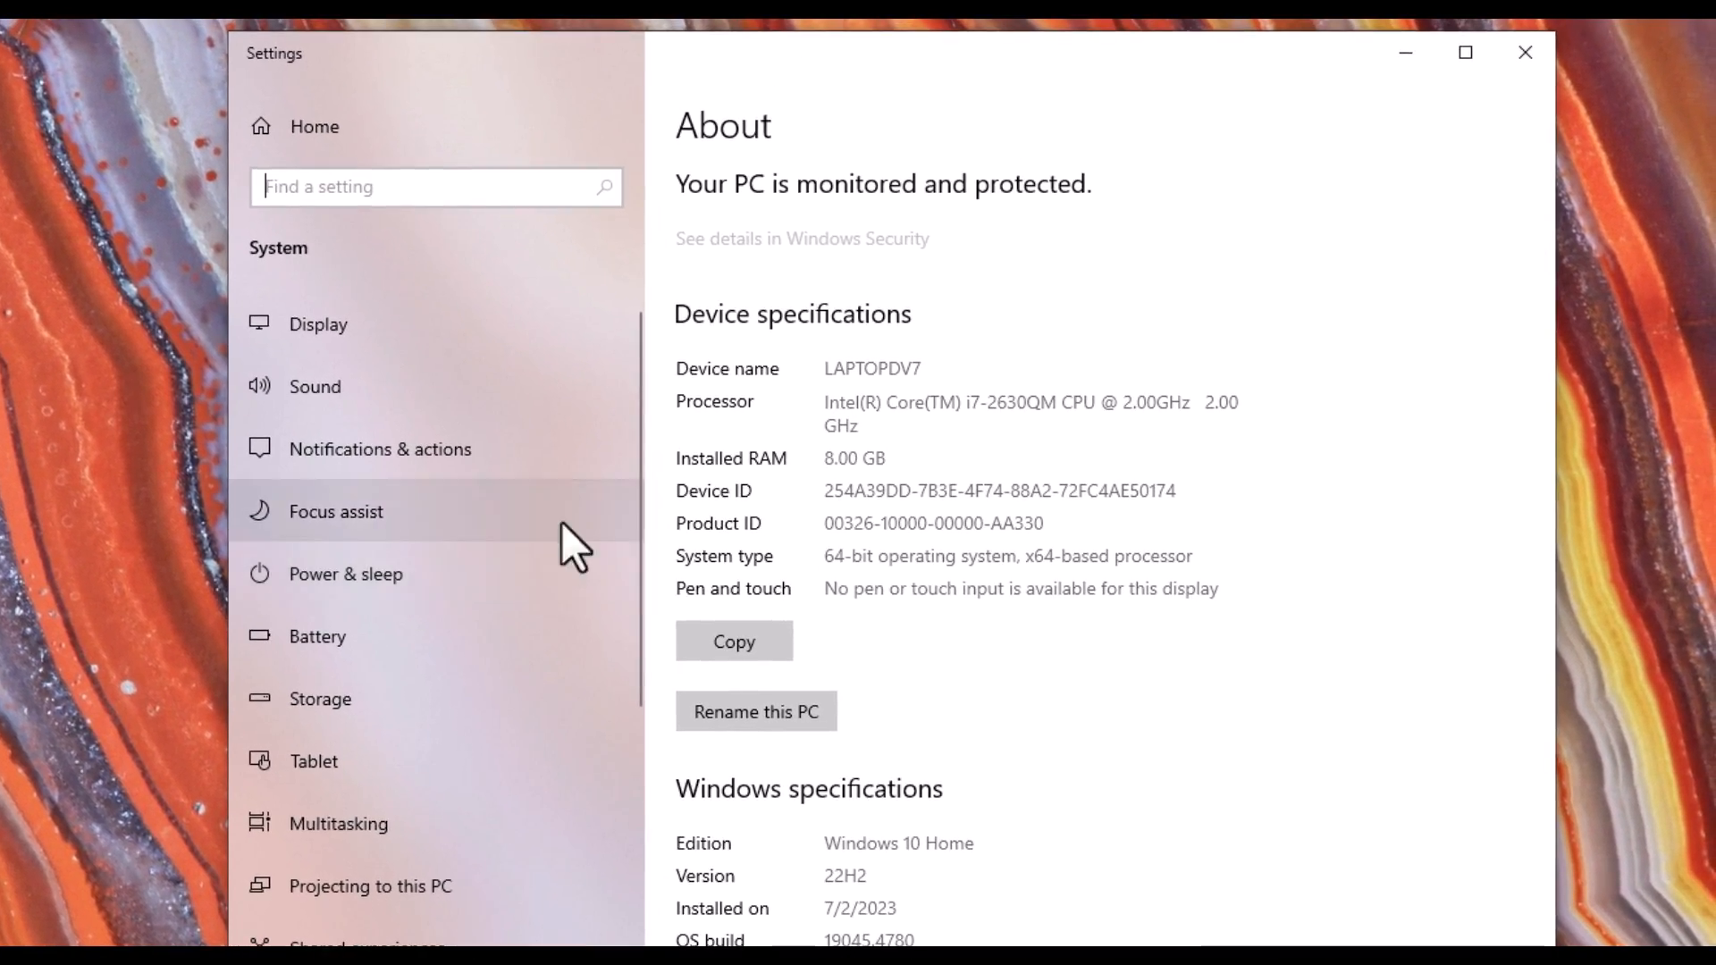
mouse_move(526, 464)
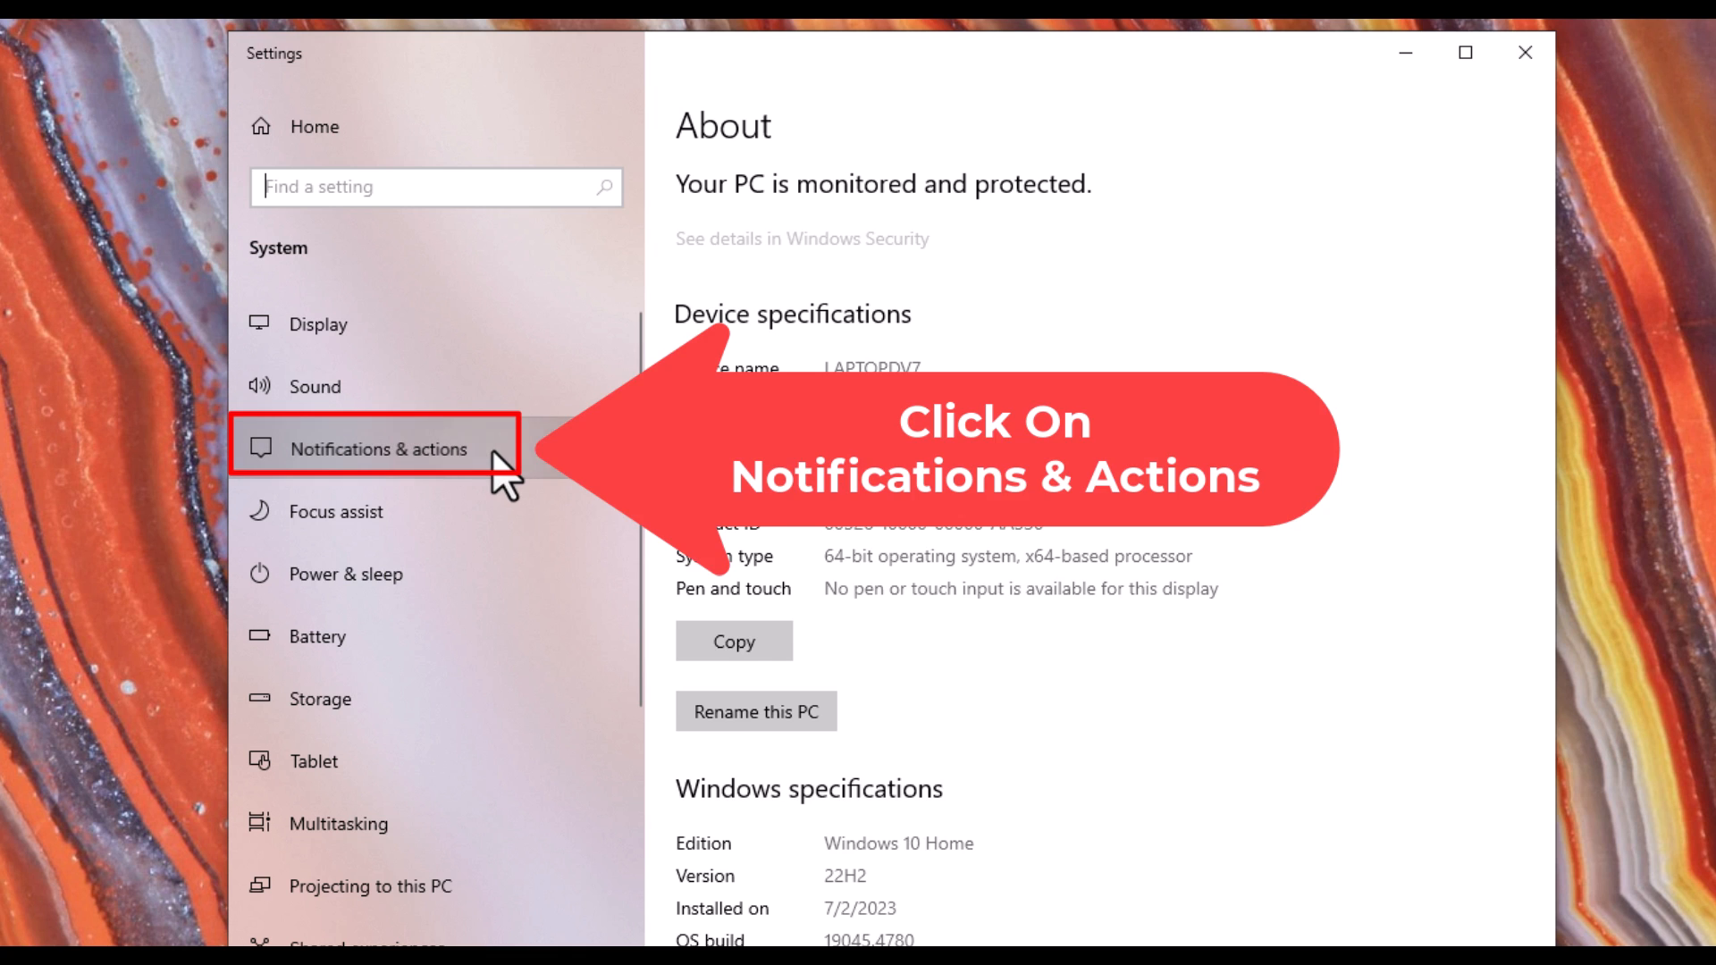
- Go to Notifications & actions and toggle 'Get notifications from apps' off and back on
left_click(380, 448)
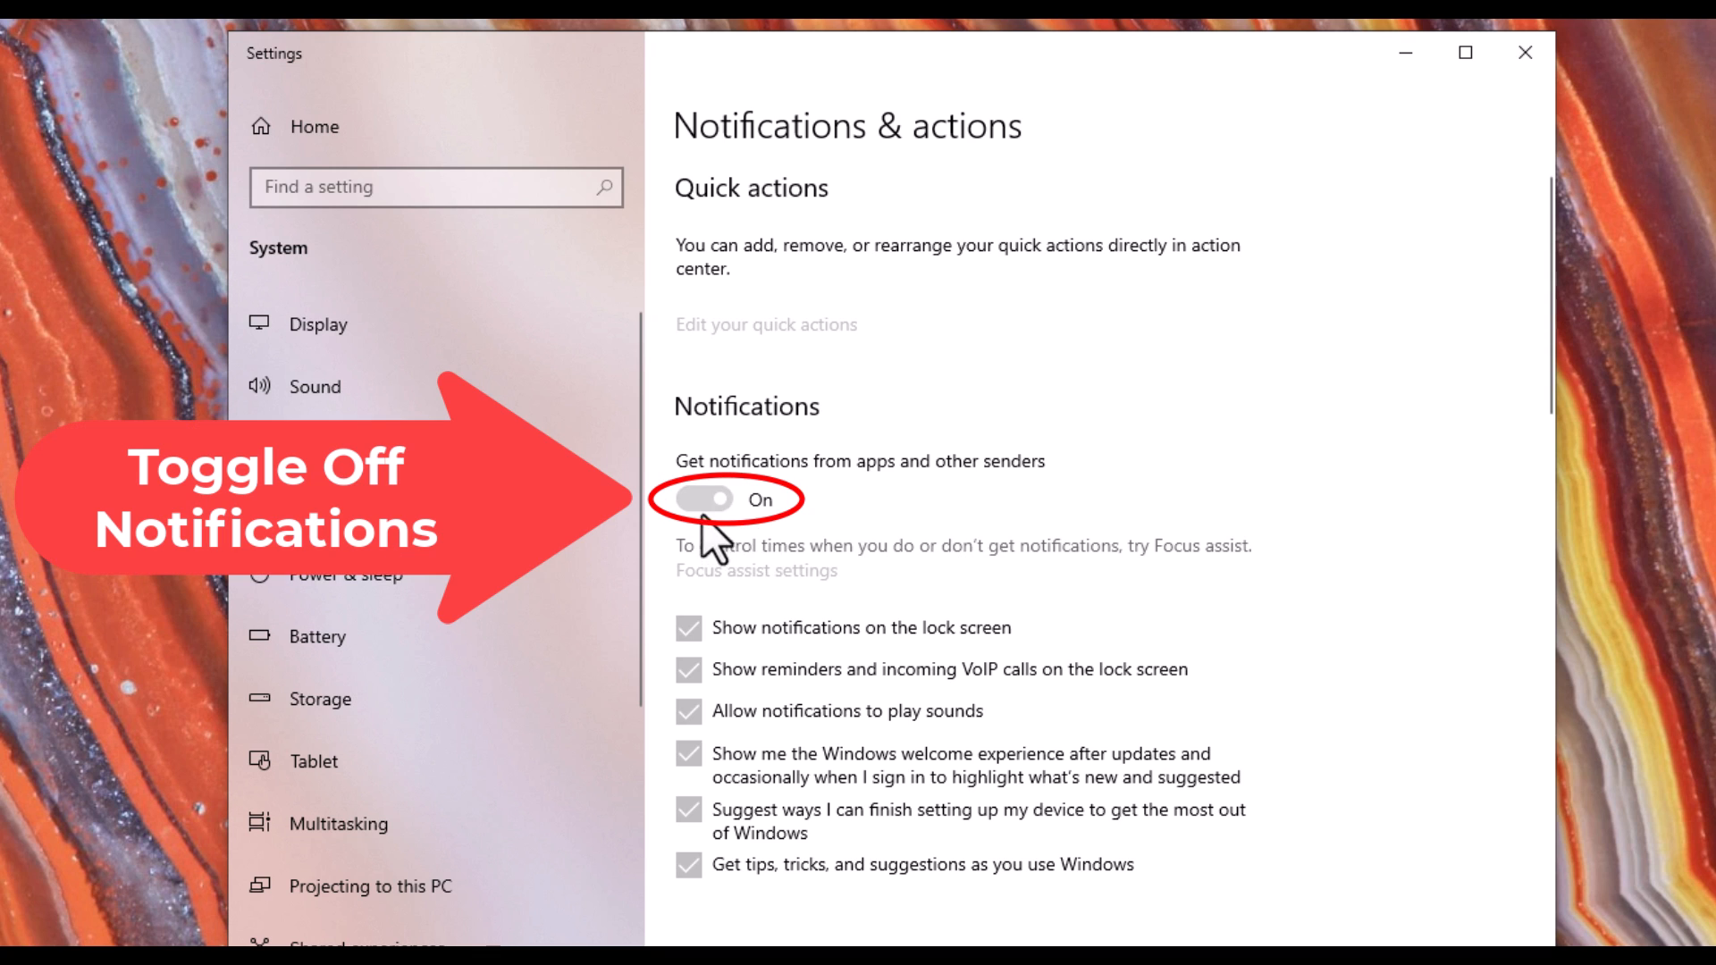
left_click(703, 500)
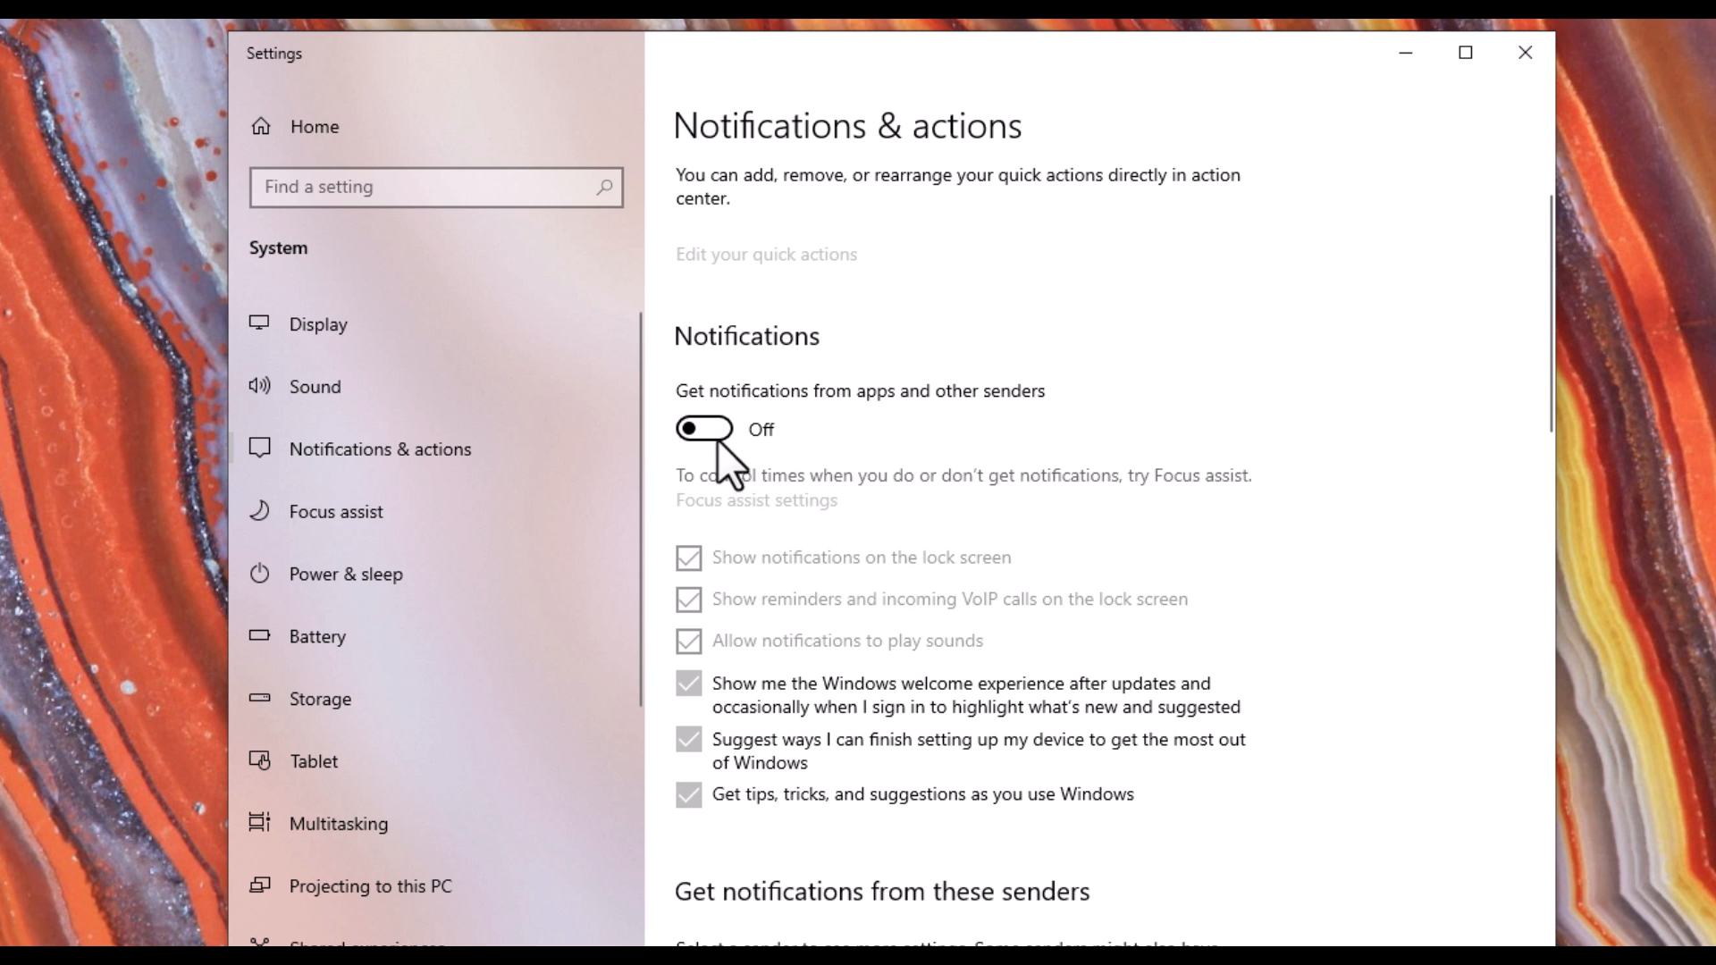
left_click(704, 429)
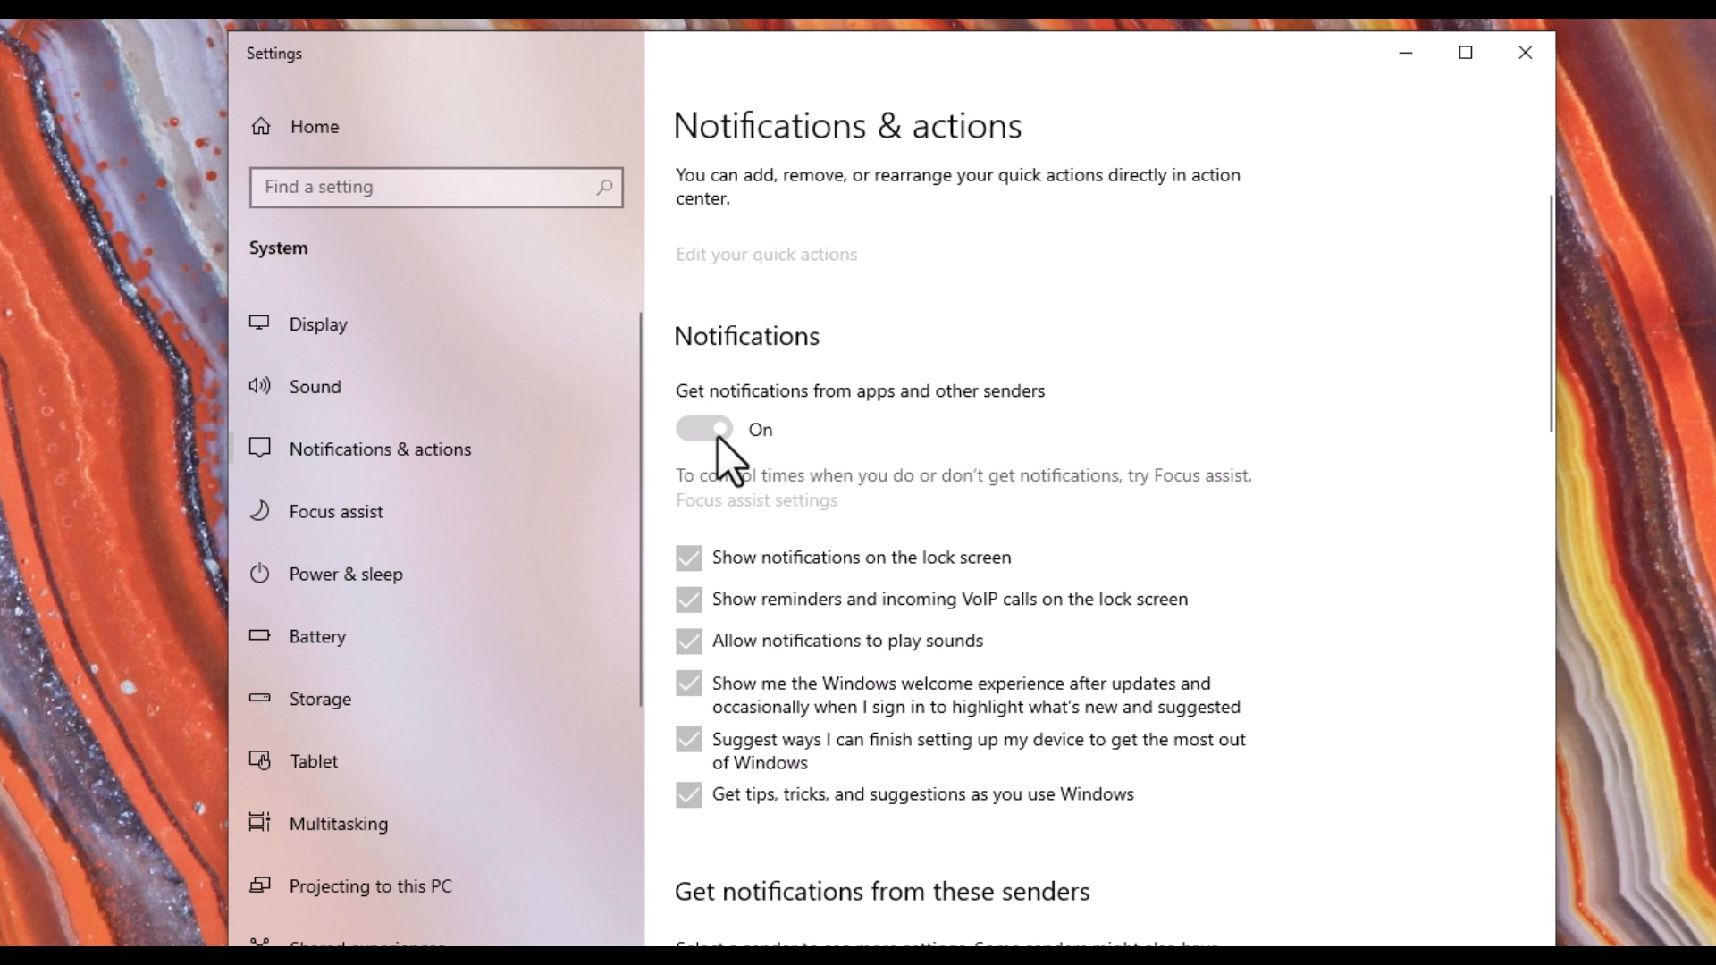
- Switch off AutoPlay, Mozilla Firefox and Brave notifications, leaving Google Chrome on
scroll("down", 3)
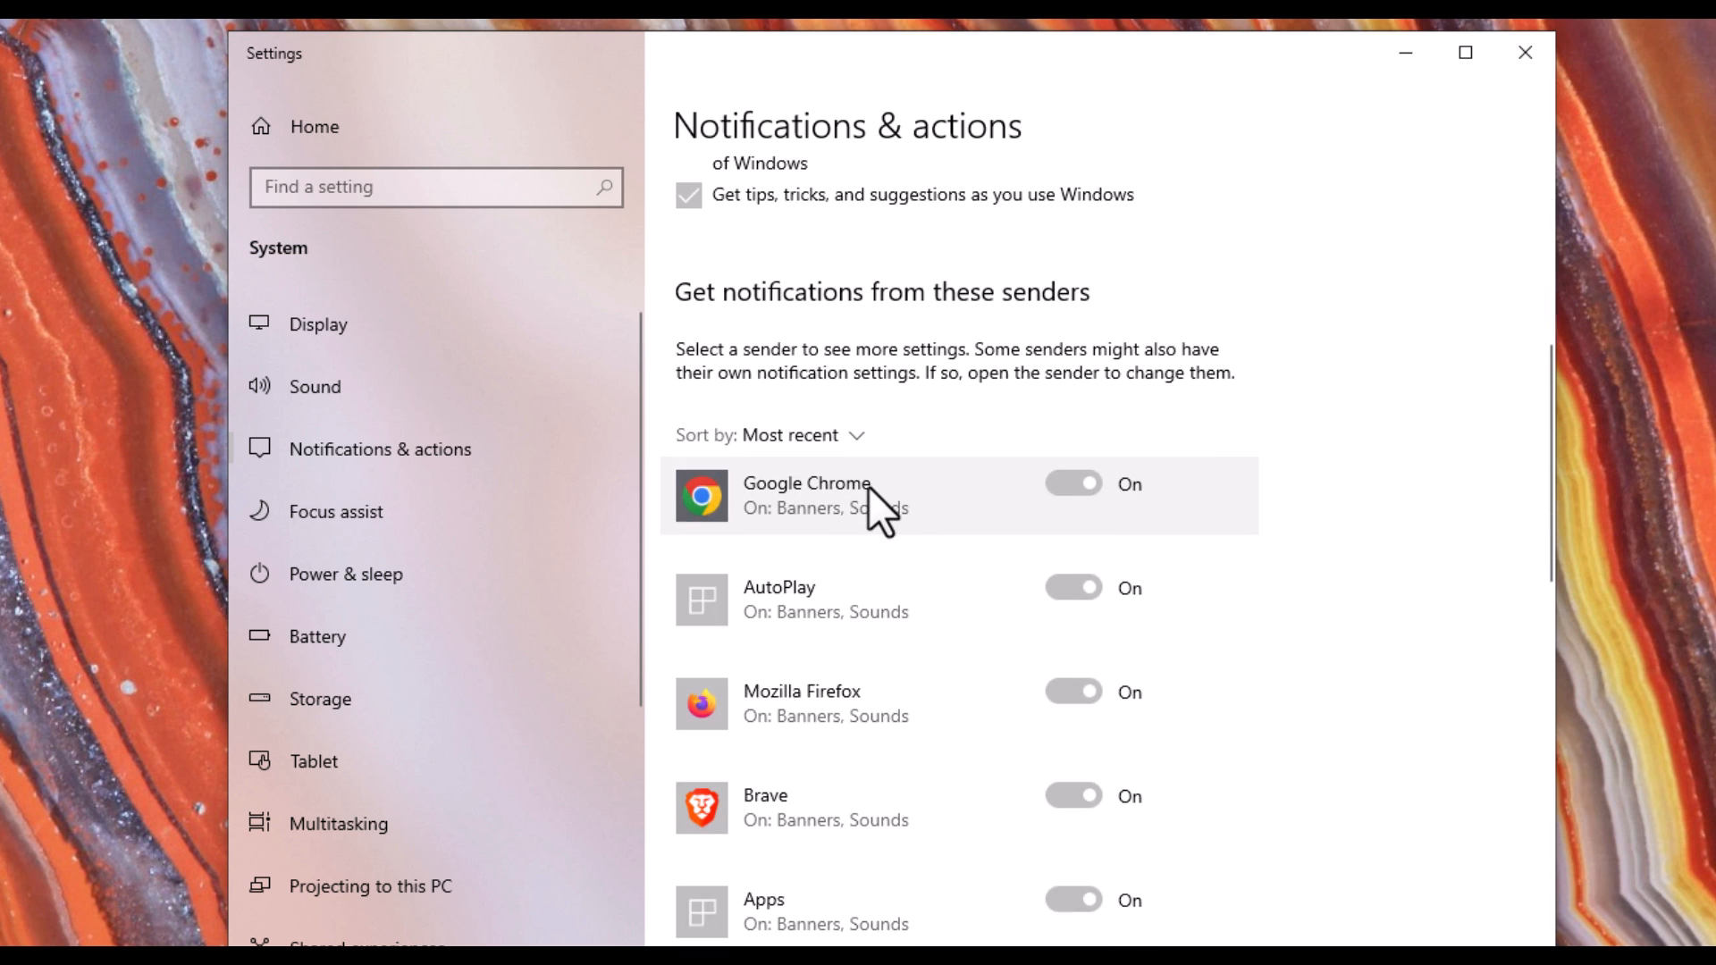
scroll("down", 3)
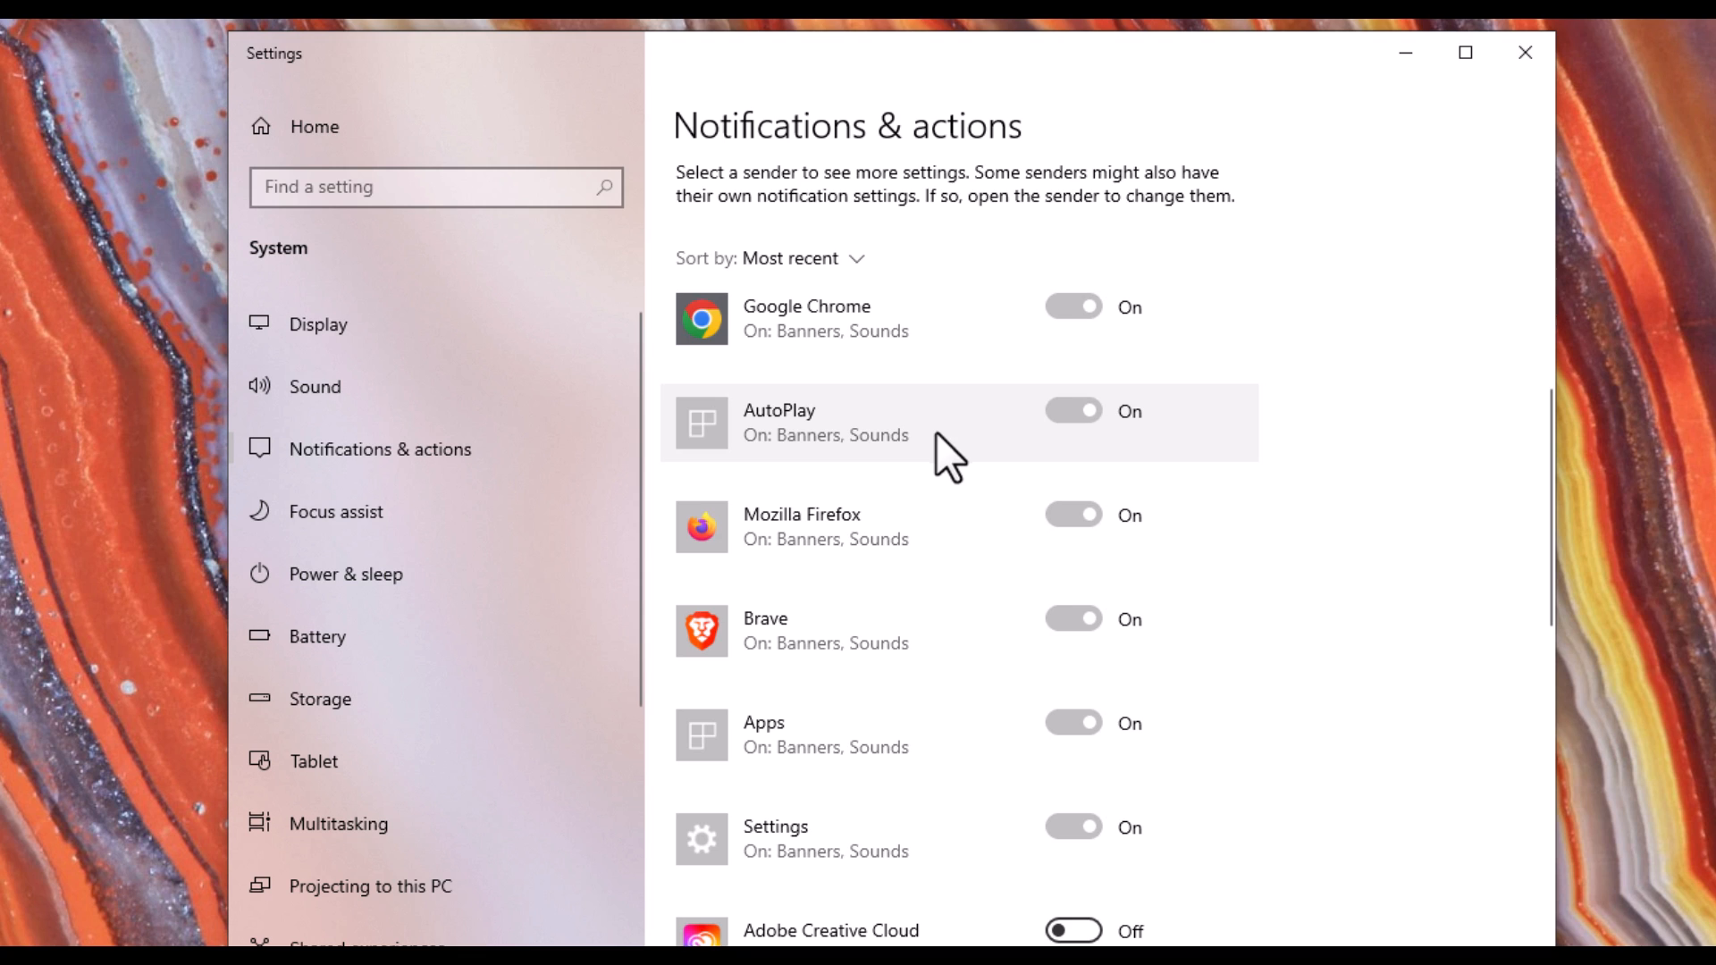
mouse_move(908, 383)
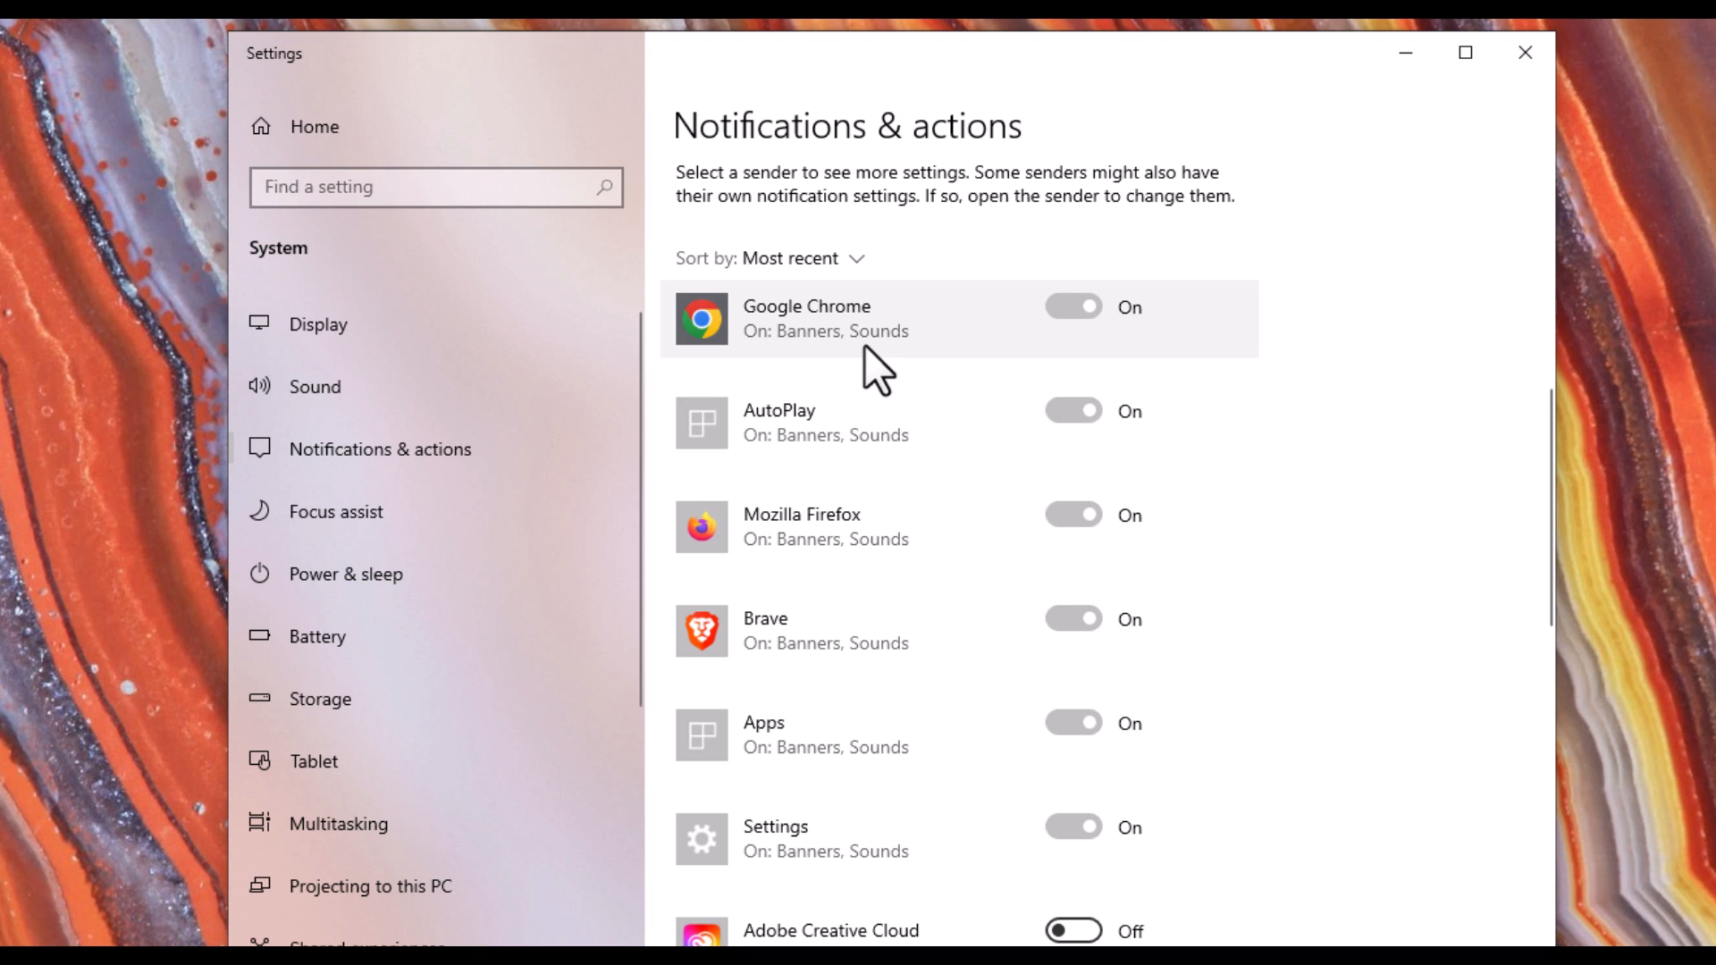
mouse_move(1087, 367)
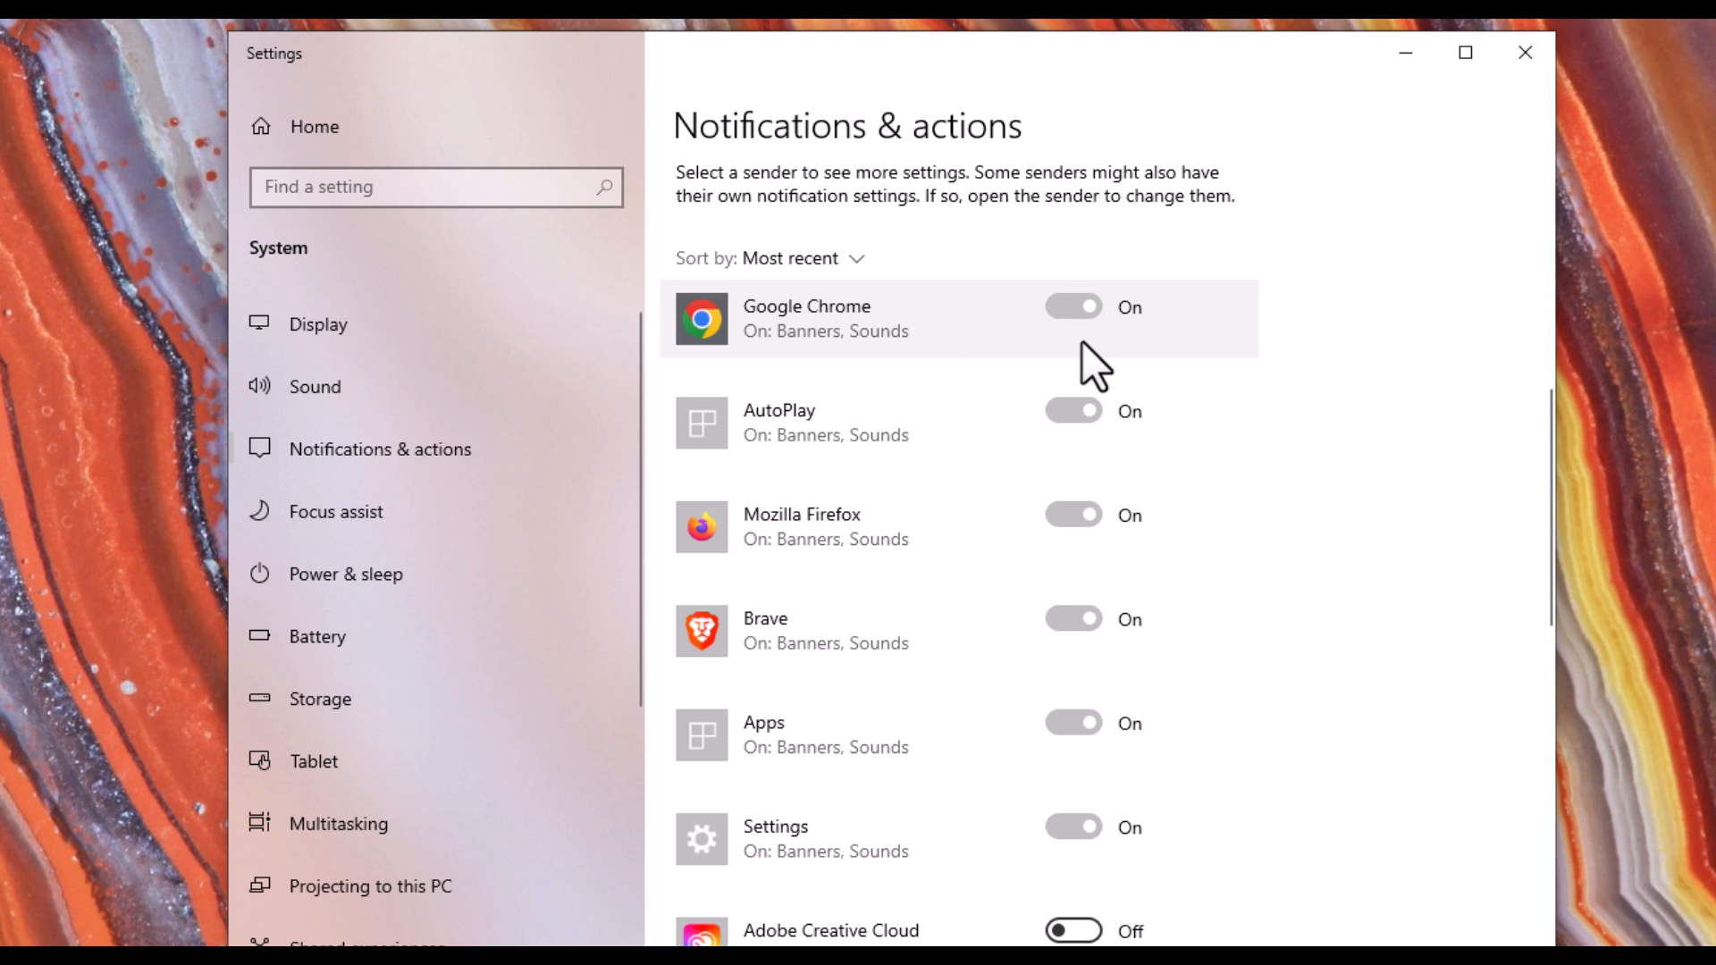
left_click(1073, 410)
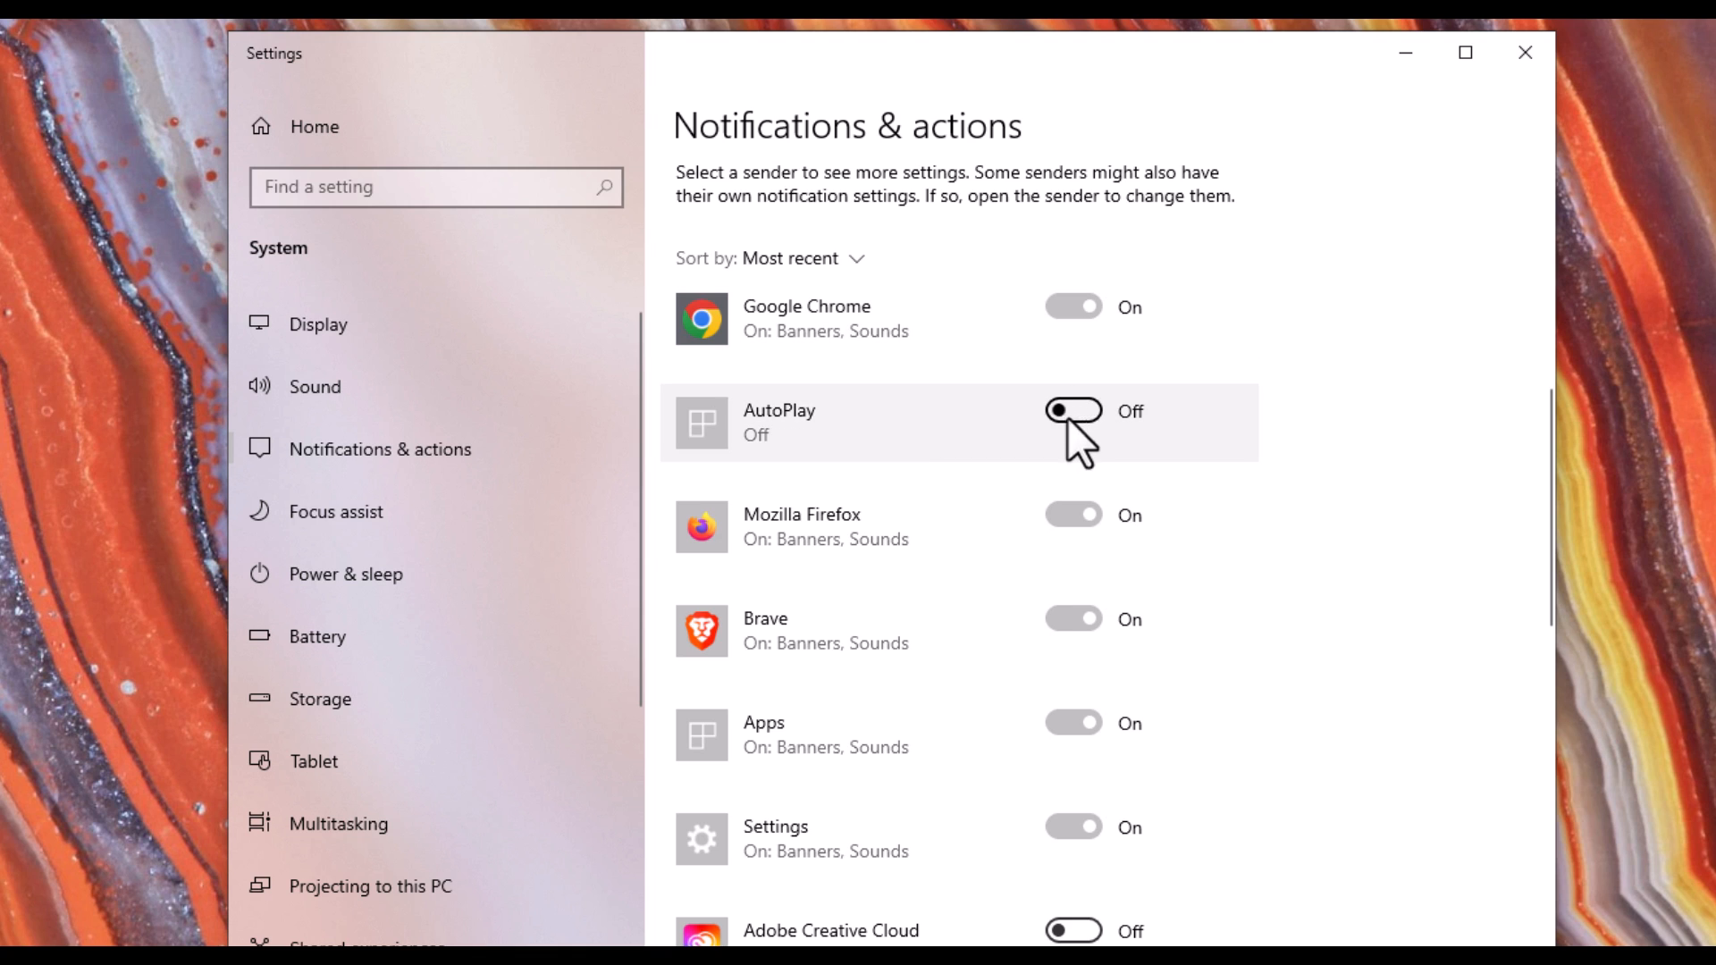
left_click(1072, 515)
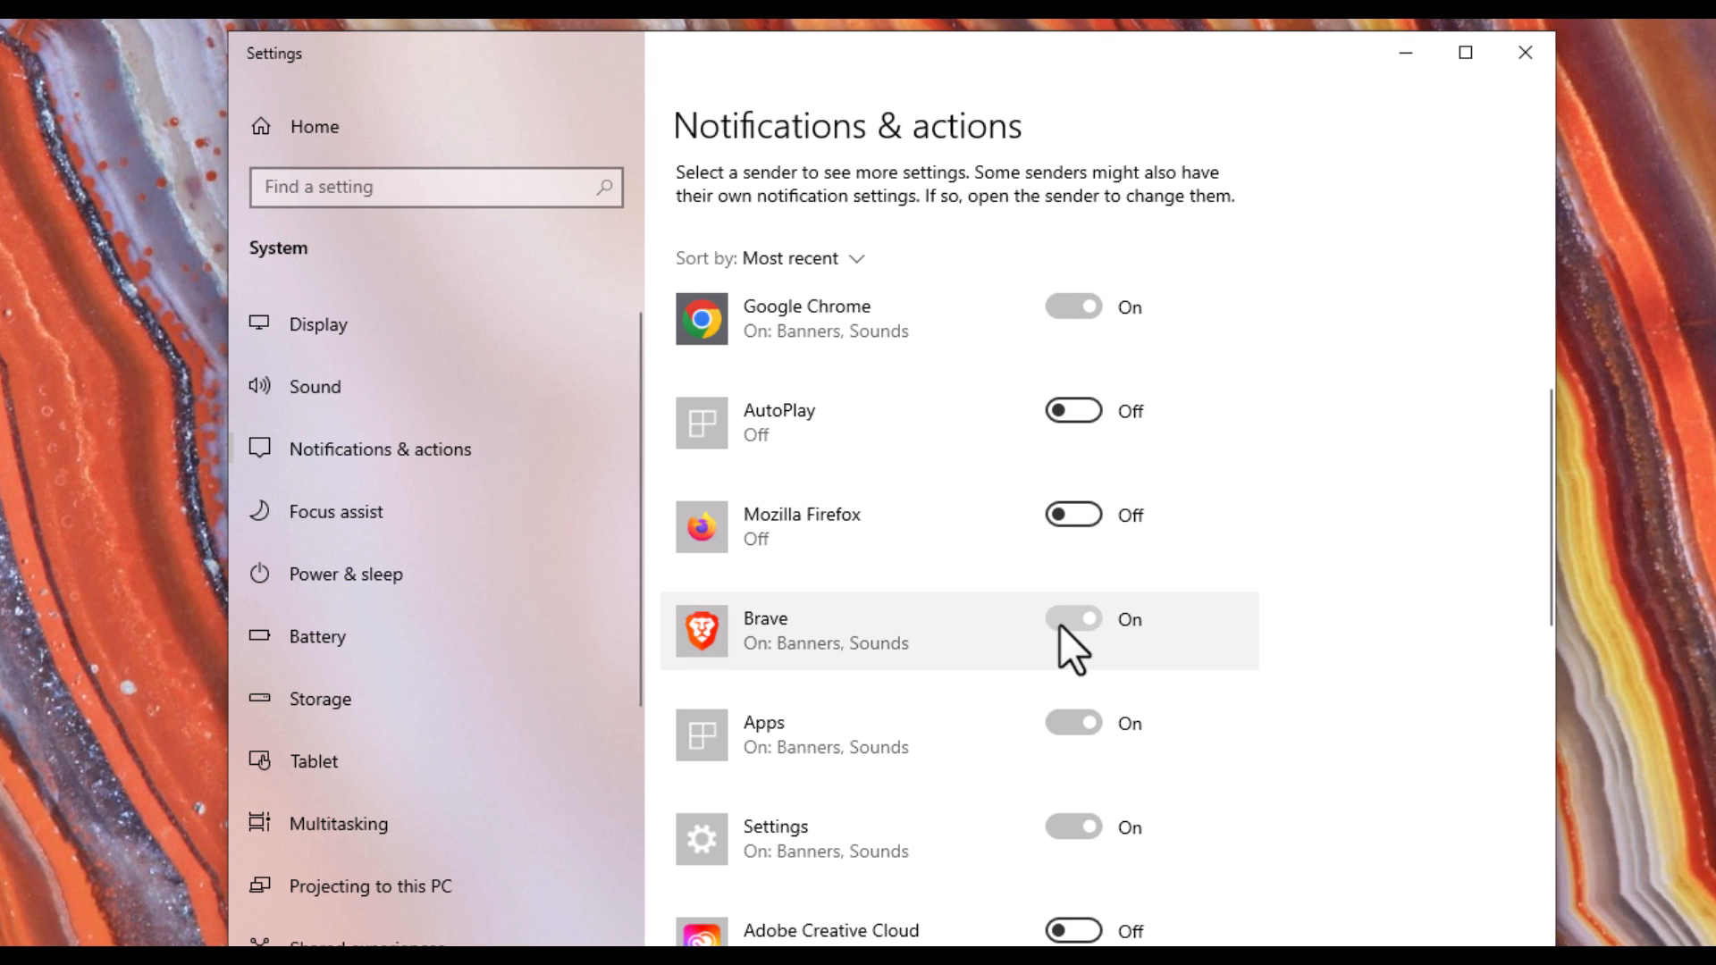
left_click(1073, 619)
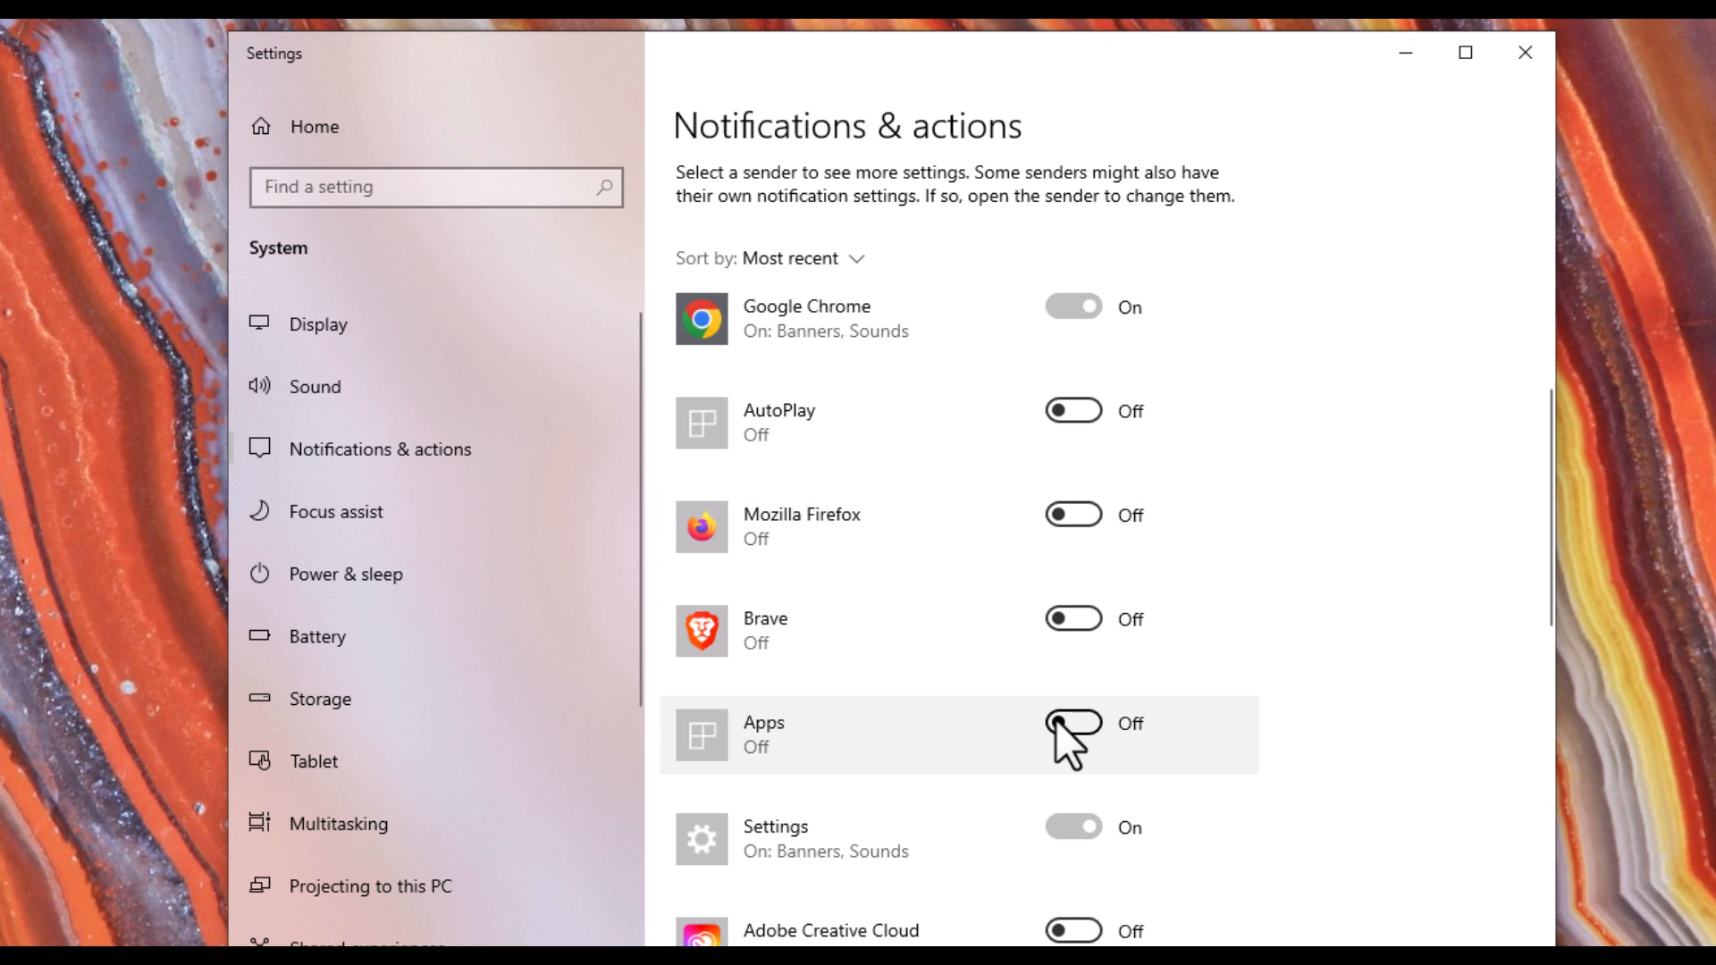